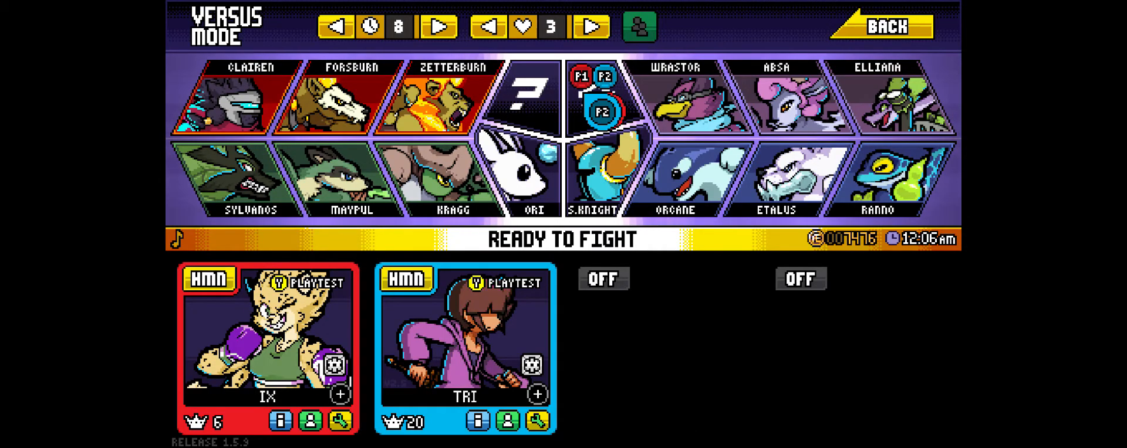
Step: Confirm Ready to Fight so the Ix vs Tri Versus match loads on the forest stage
click(561, 239)
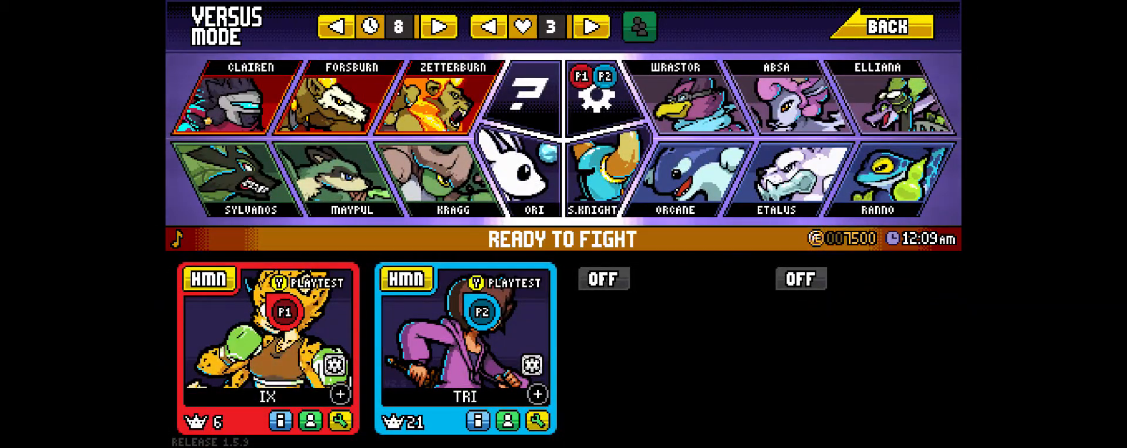
click(571, 239)
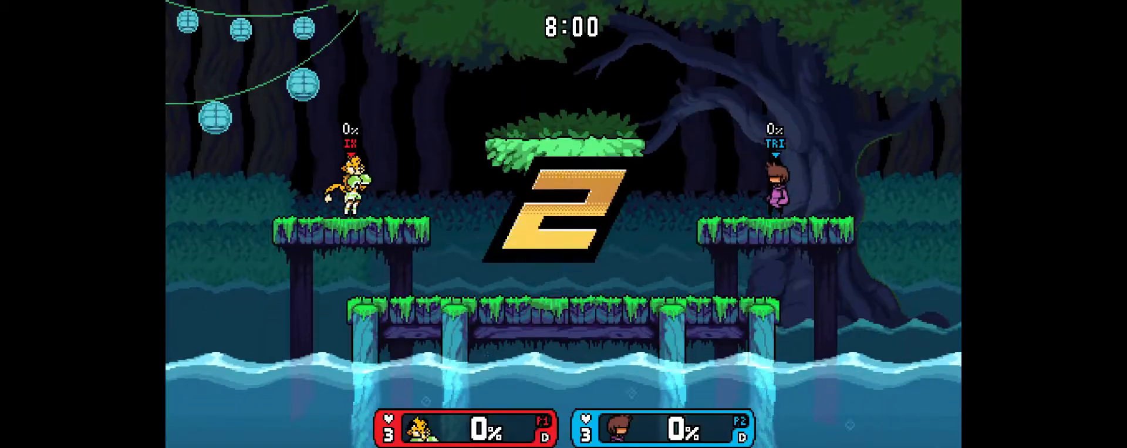